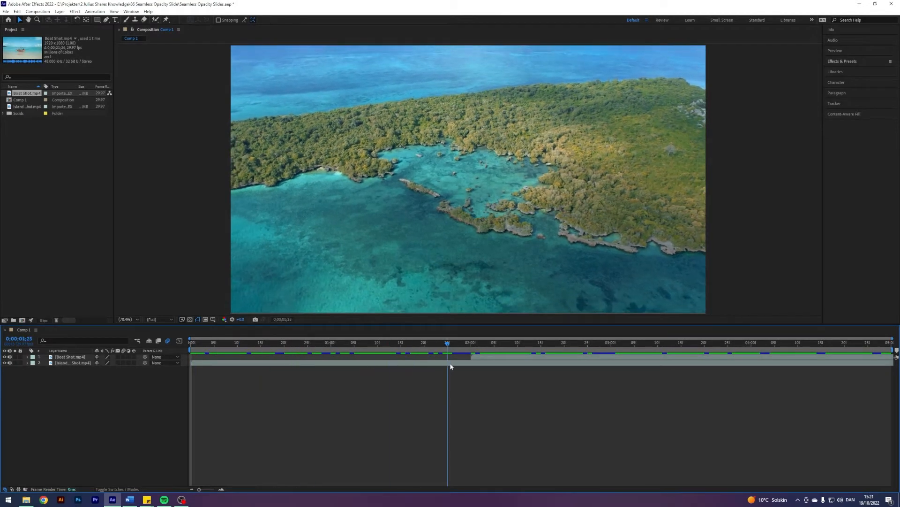
- Keyframe Boat Shot's Opacity from 0% at 2:10 to 100% at 2:20
{"action": "left_click", "coordinate": [820, 342]}
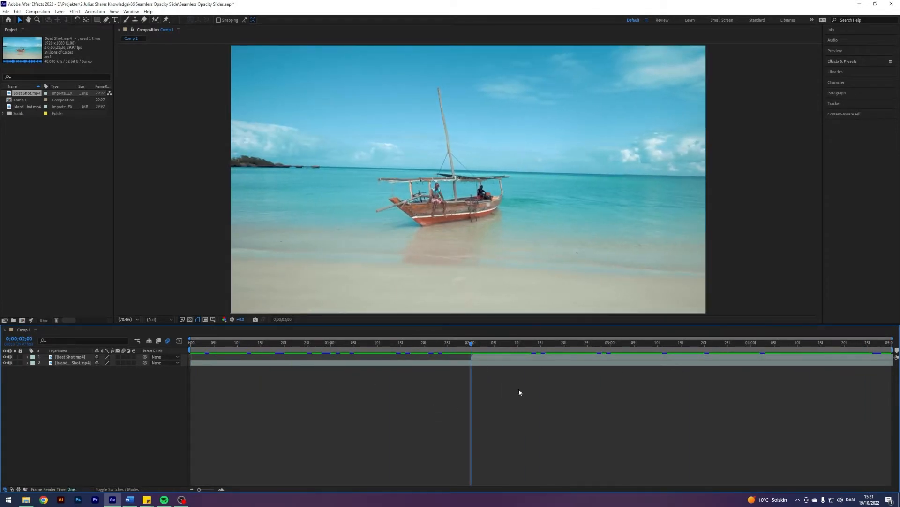
{"action": "left_click", "coordinate": [69, 356]}
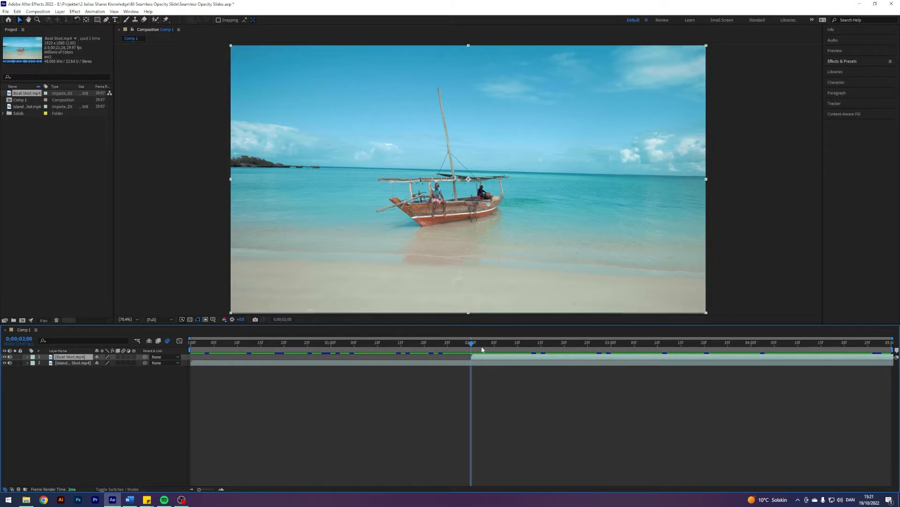
{"action": "left_click", "coordinate": [612, 356]}
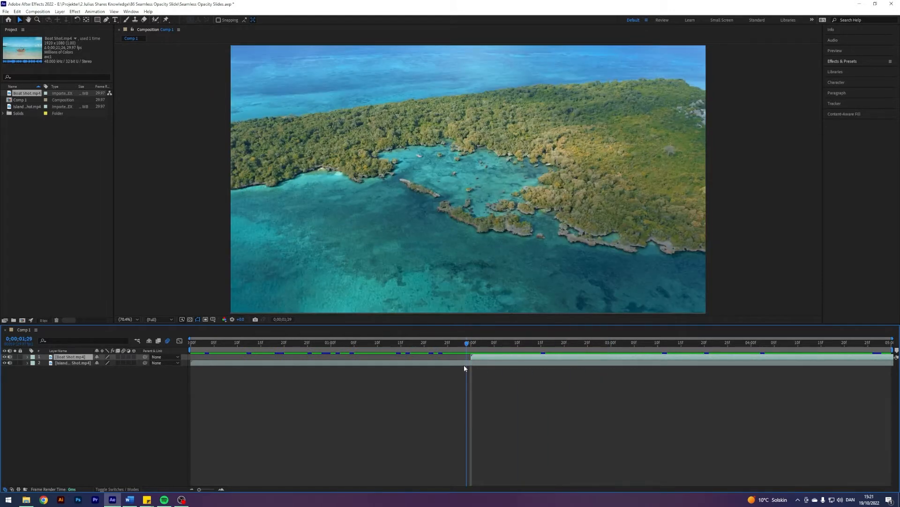
{"action": "left_click", "coordinate": [469, 342]}
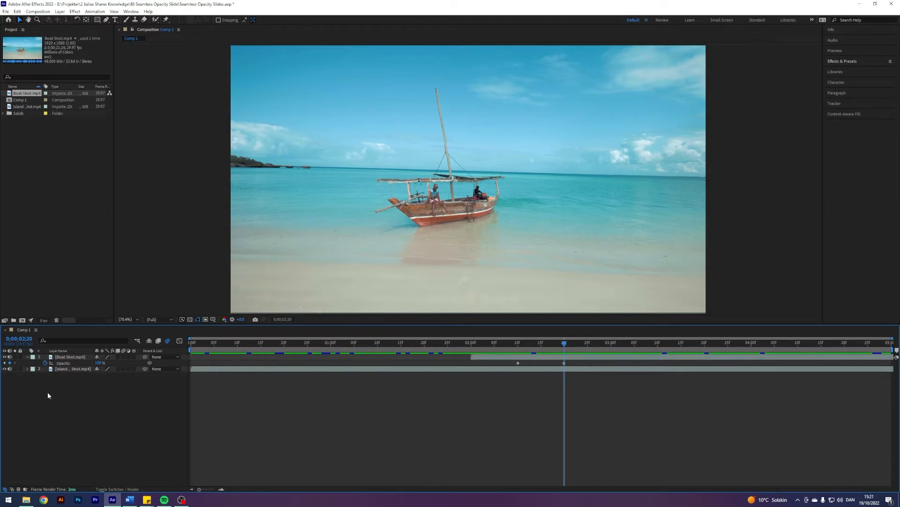
{"action": "mouse_move", "coordinate": [68, 397]}
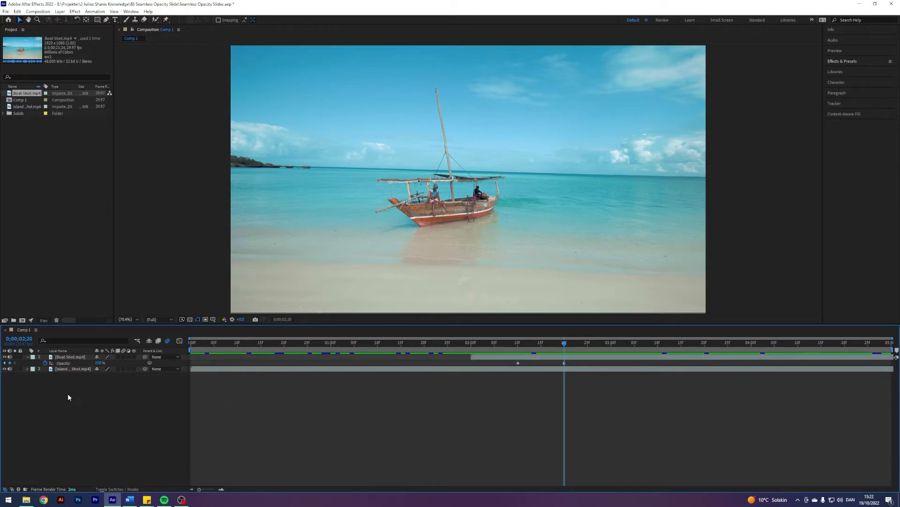
- Add a Null Object layer above both clips and move the current time to 3 seconds
{"action": "right_click", "coordinate": [68, 397]}
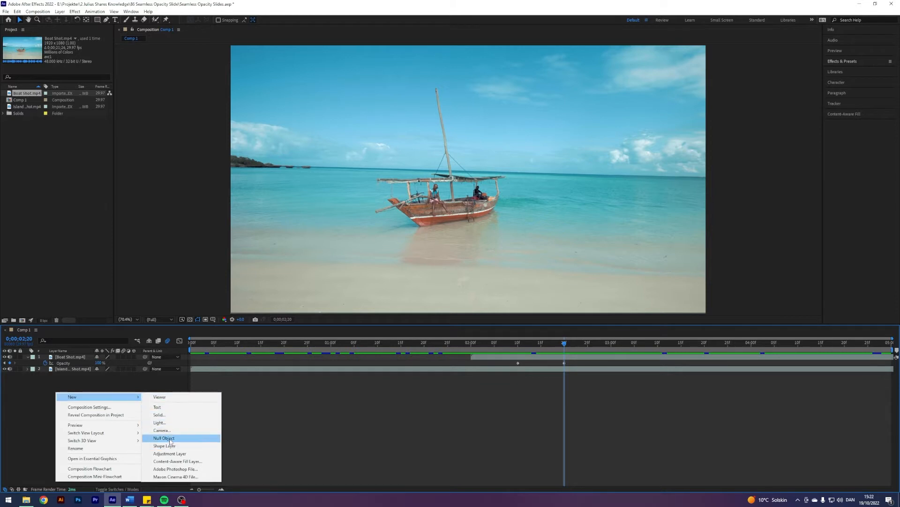
{"action": "left_click", "coordinate": [164, 438]}
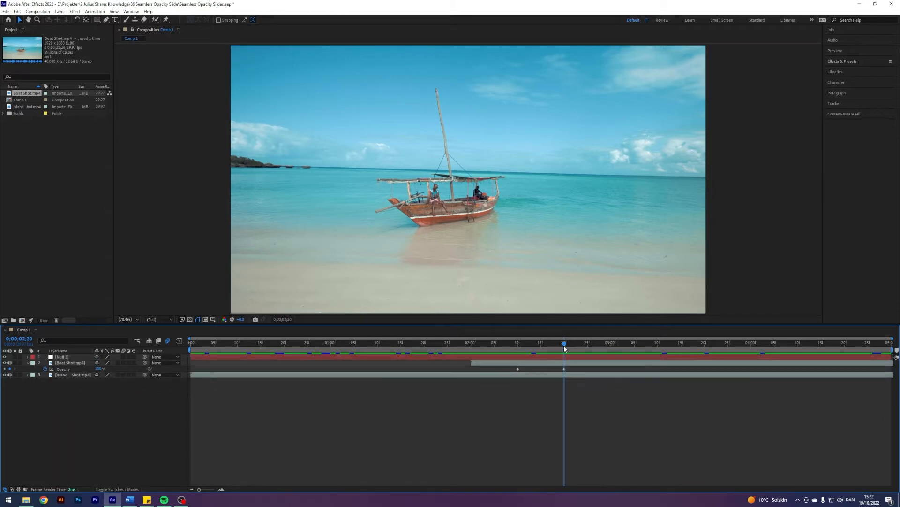
{"action": "left_click_drag", "start_coordinate": [563, 342], "coordinate": [611, 343]}
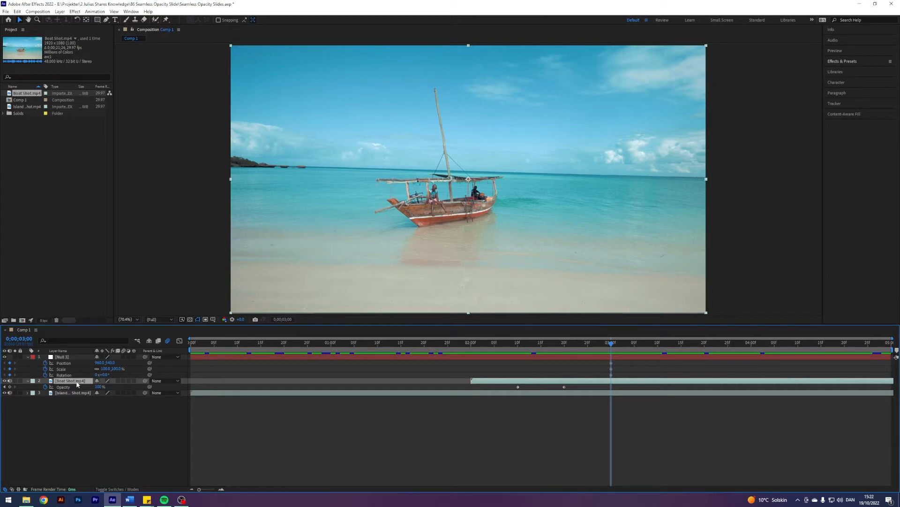
{"action": "mouse_move", "coordinate": [144, 380]}
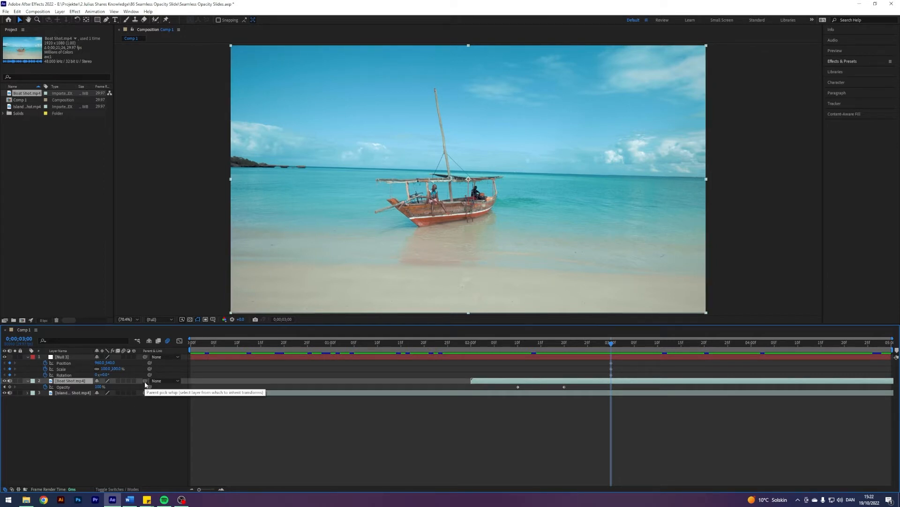
- Parent Boat Shot to the null and keyframe it from Scale 150%, Rotation -45° at 2:00 to normal at 3:00
{"action": "left_click", "coordinate": [149, 381]}
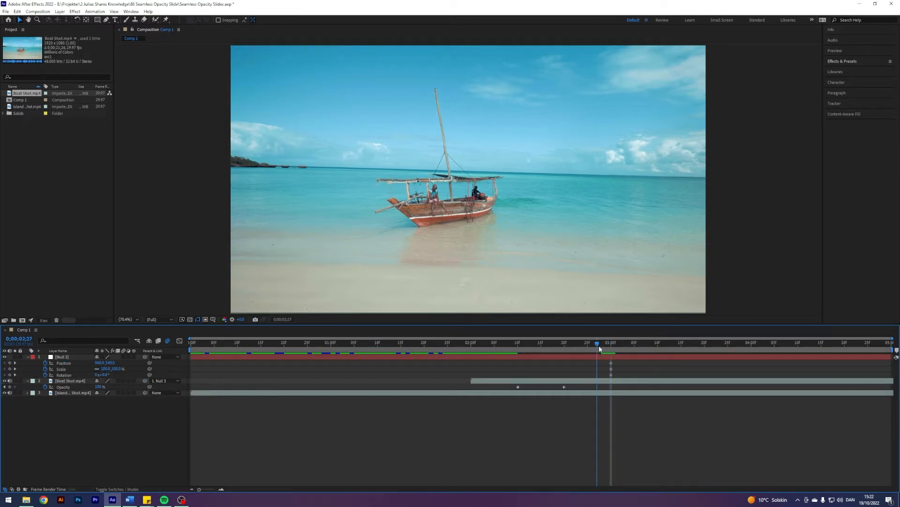
{"action": "left_click", "coordinate": [71, 380]}
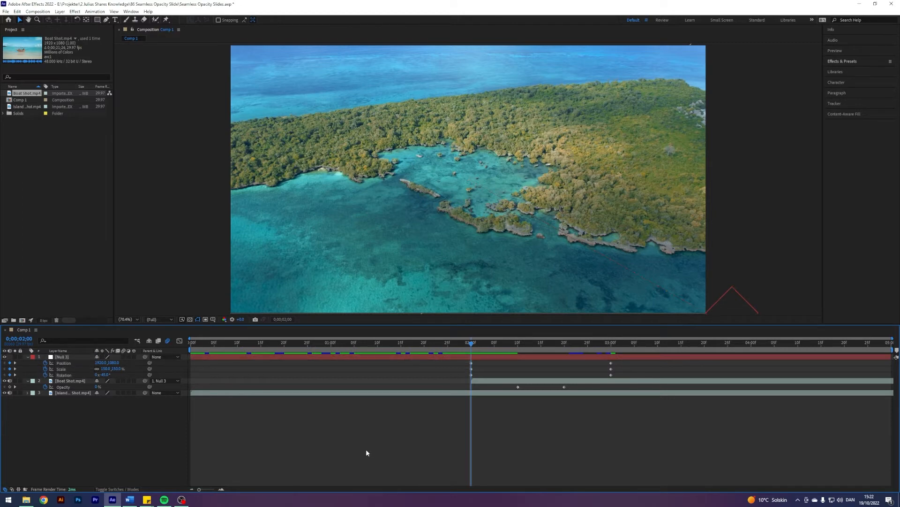
{"action": "left_click", "coordinate": [472, 343]}
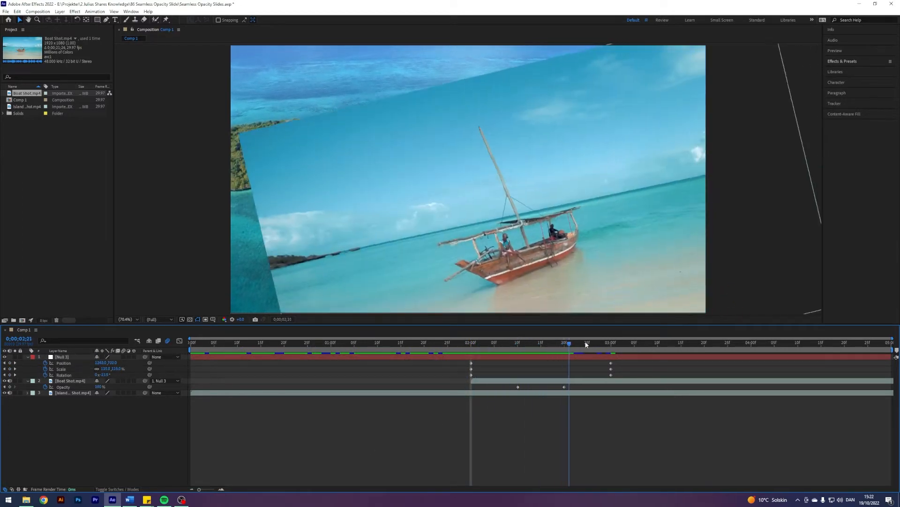
- Set Island Shot's parent to the null and scrub a few frames to check the shared motion
{"action": "left_click", "coordinate": [467, 355]}
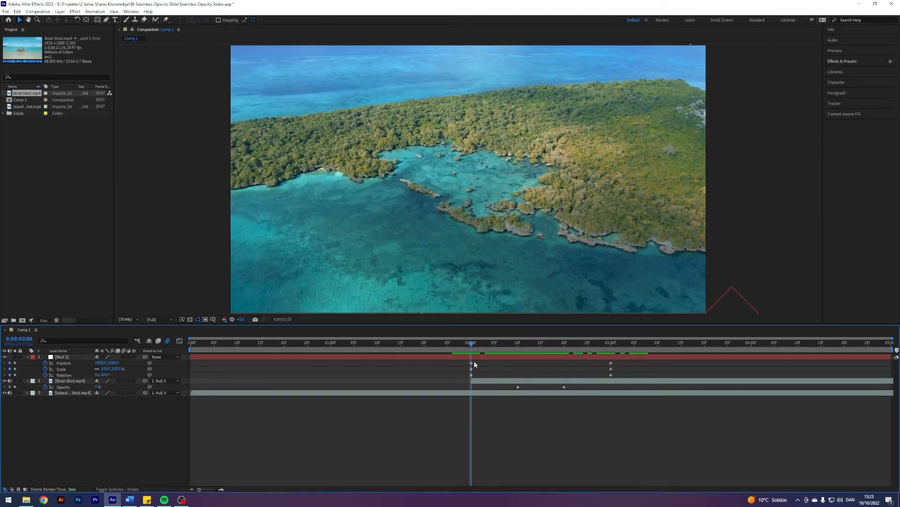
{"action": "left_click", "coordinate": [584, 343]}
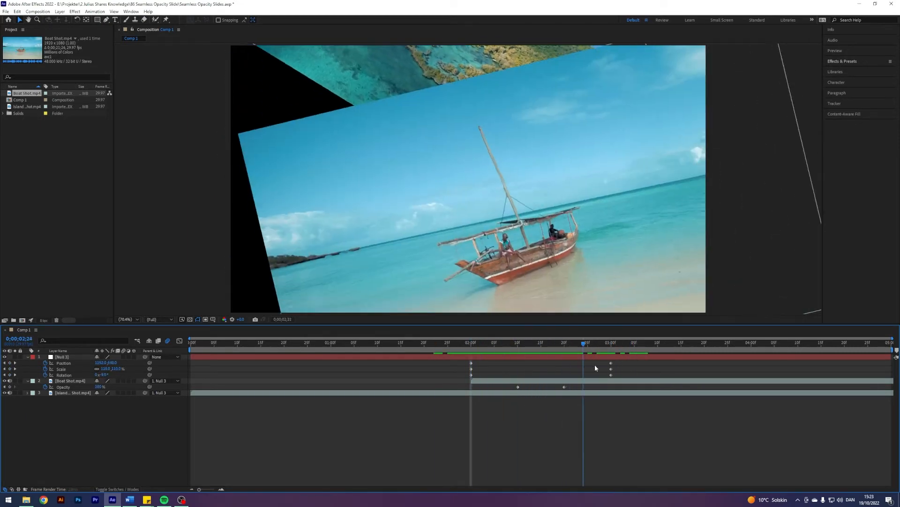
{"action": "left_click", "coordinate": [485, 343]}
{"action": "type", "text": "tile"}
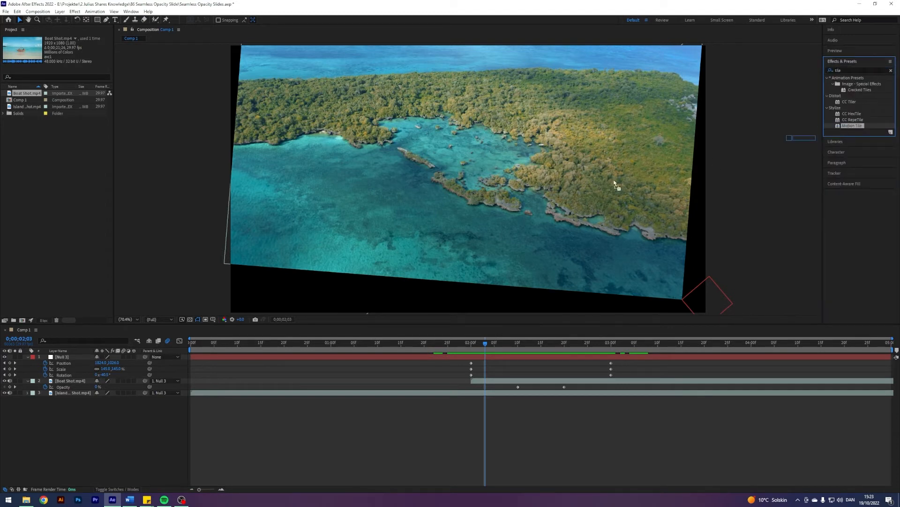
- Apply Motion Tile to both clips with Output Width/Height 400 and Mirror Edges checked
{"action": "left_click", "coordinate": [72, 393]}
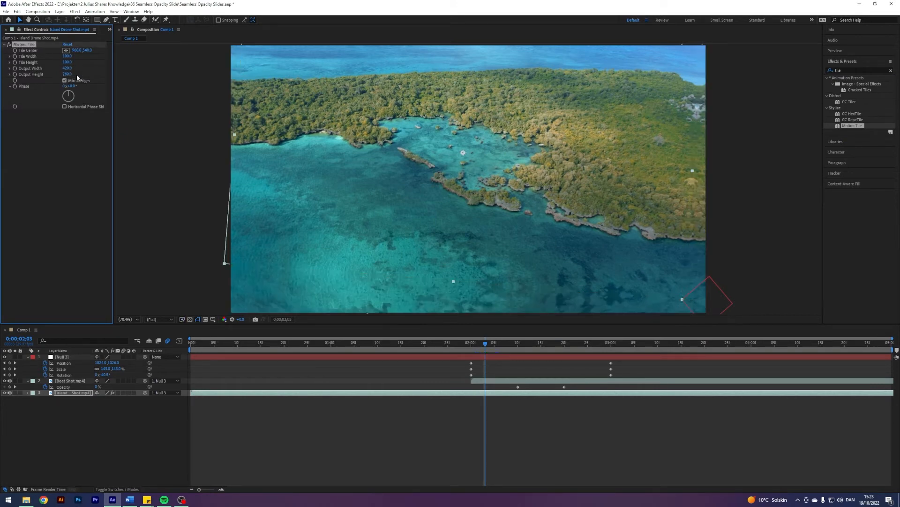
{"action": "left_click", "coordinate": [546, 342]}
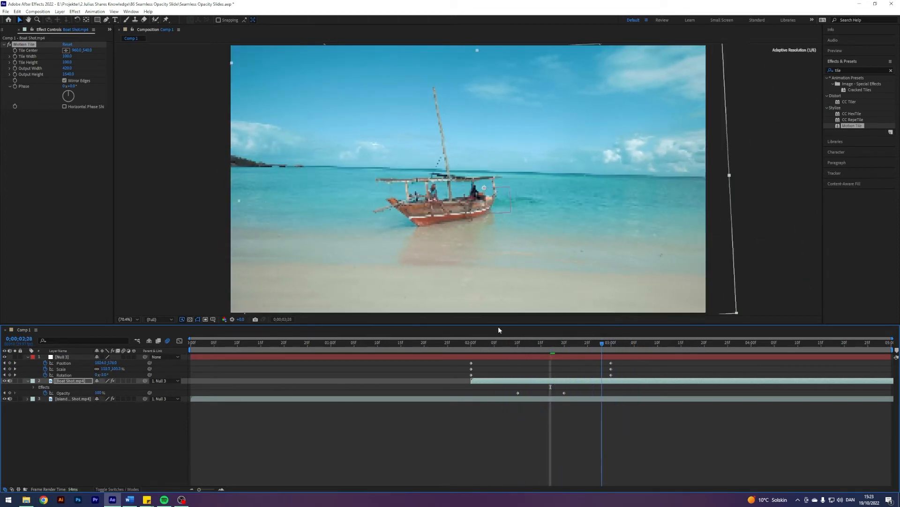
{"action": "left_click", "coordinate": [490, 342]}
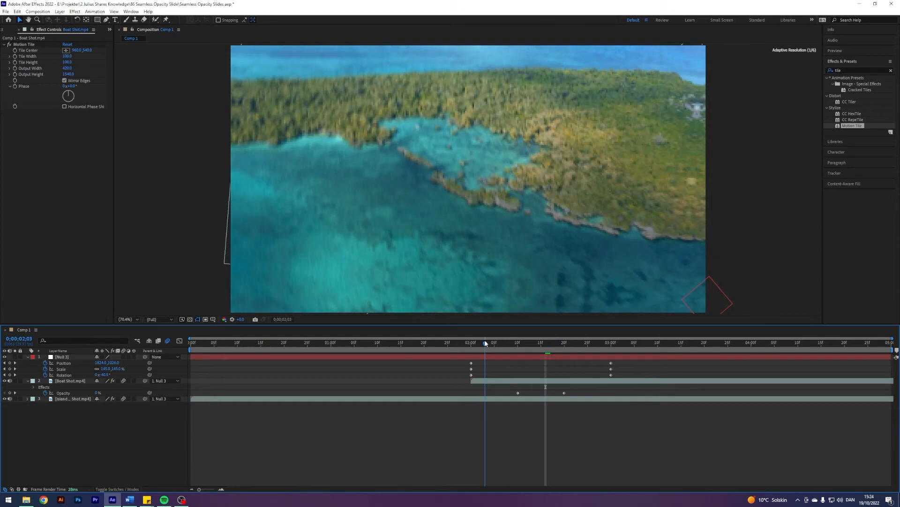
- Enable motion blur on both clip layers and the composition, then preview the spinning transition
{"action": "left_click", "coordinate": [499, 343]}
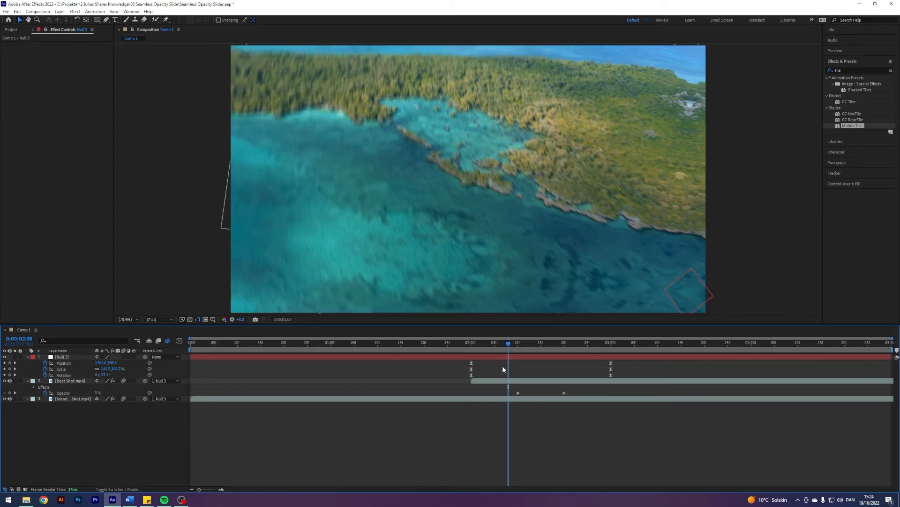
- Apply Easy Ease to the null's Position, Scale and Rotation keyframes and preview the smoothed transition
{"action": "left_click", "coordinate": [179, 341]}
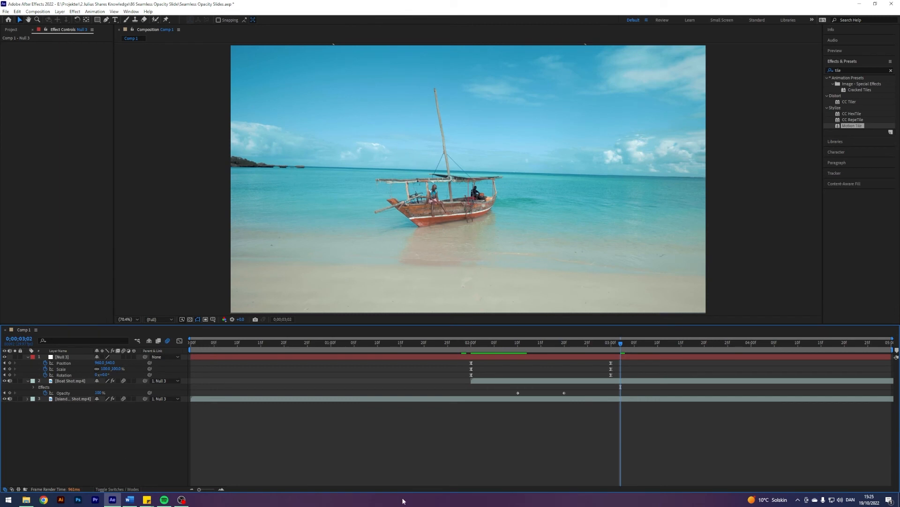
{"action": "mouse_move", "coordinate": [501, 377]}
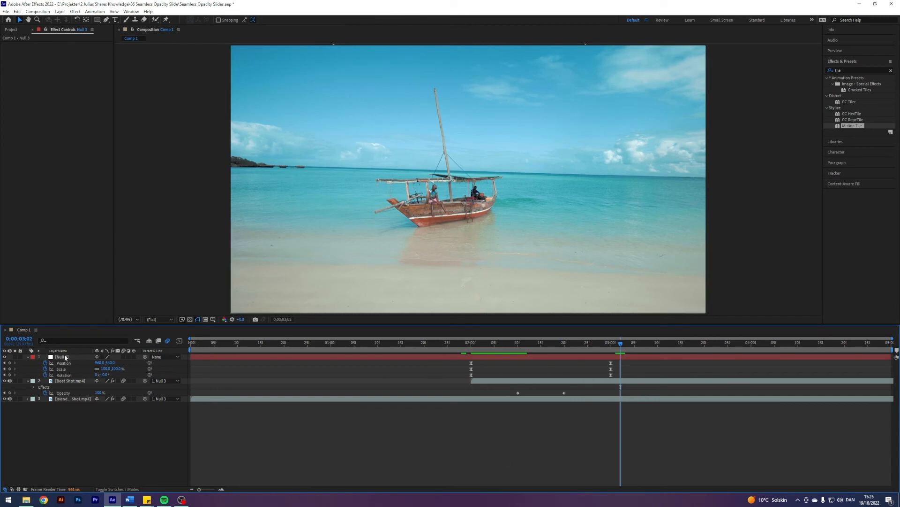
{"action": "left_click", "coordinate": [466, 354]}
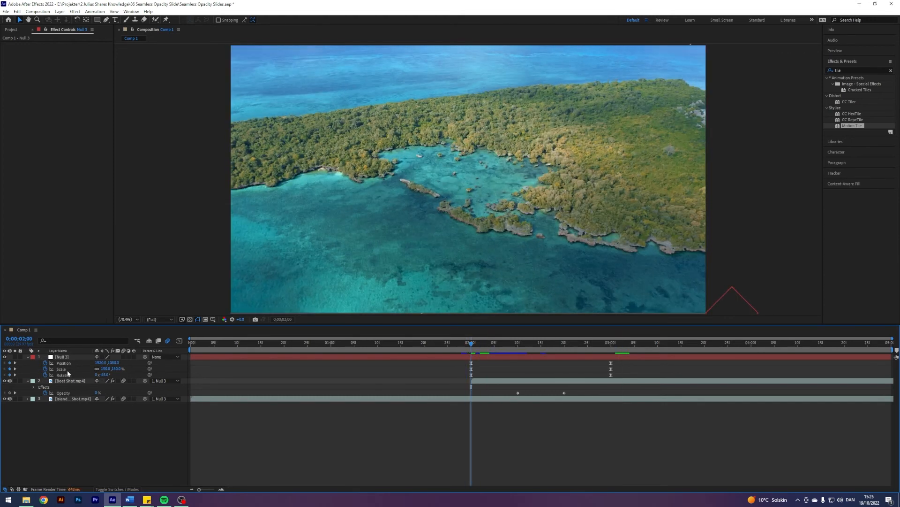
{"action": "mouse_move", "coordinate": [79, 393]}
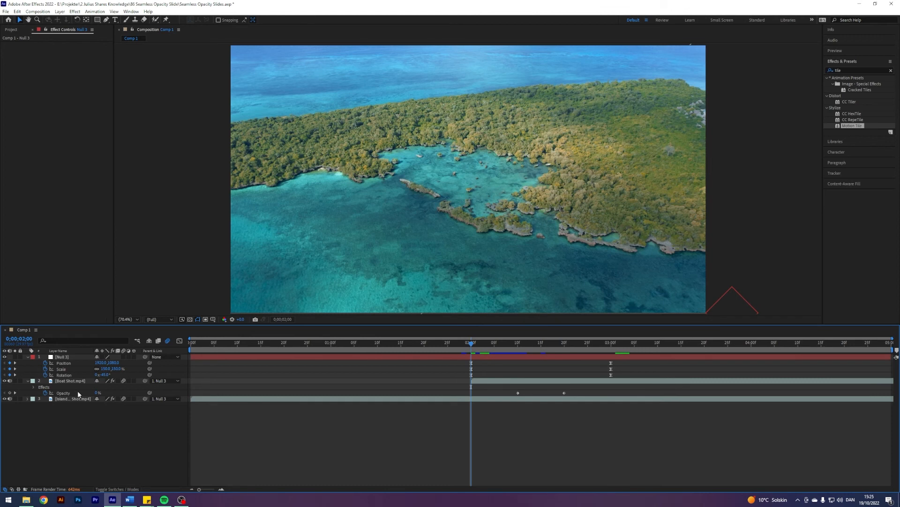